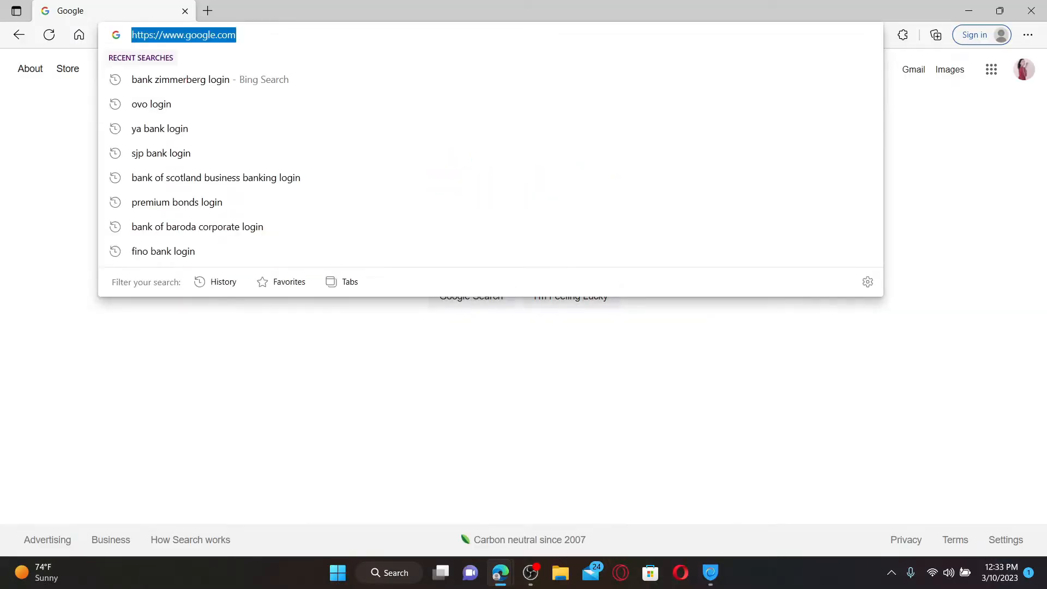
{"action": "type", "text": "www.bankzimmerberg.ch"}
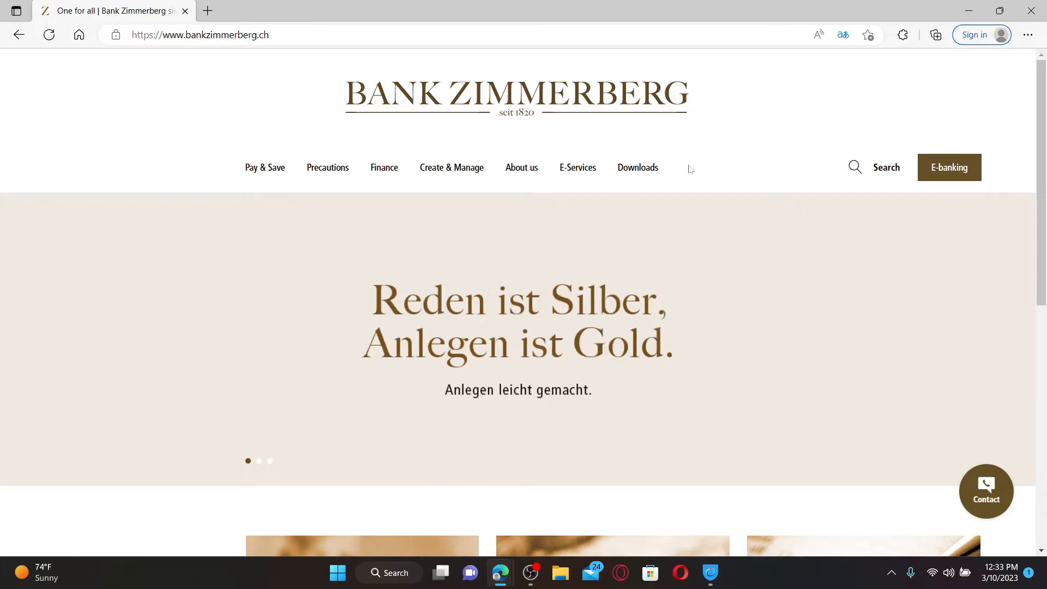
Step: Enter the e-banking login page and begin the user identification with 'r'
{"action": "left_click", "coordinate": [948, 167]}
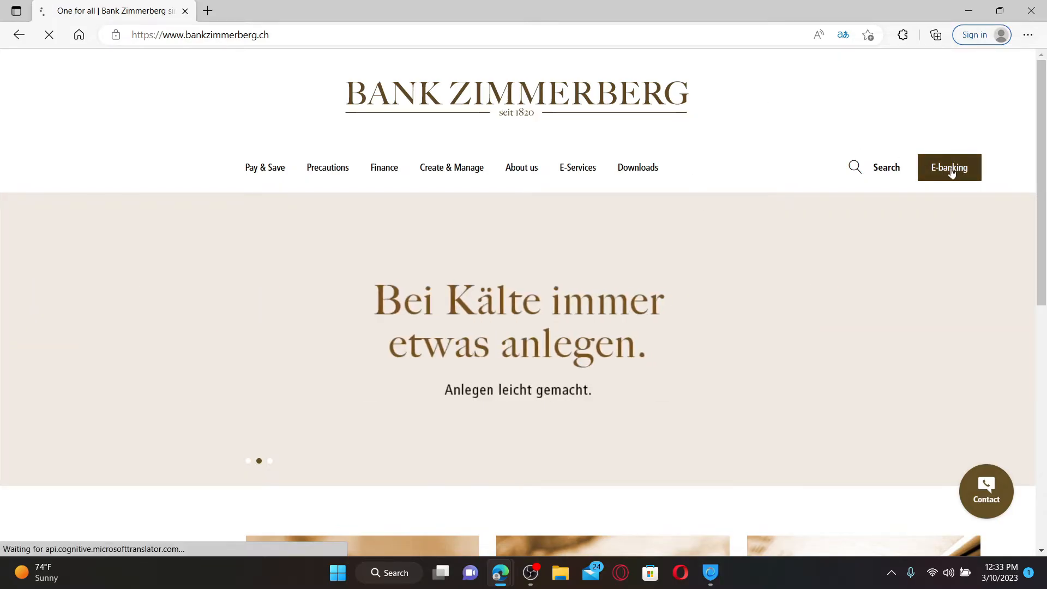
{"action": "left_click", "coordinate": [948, 167]}
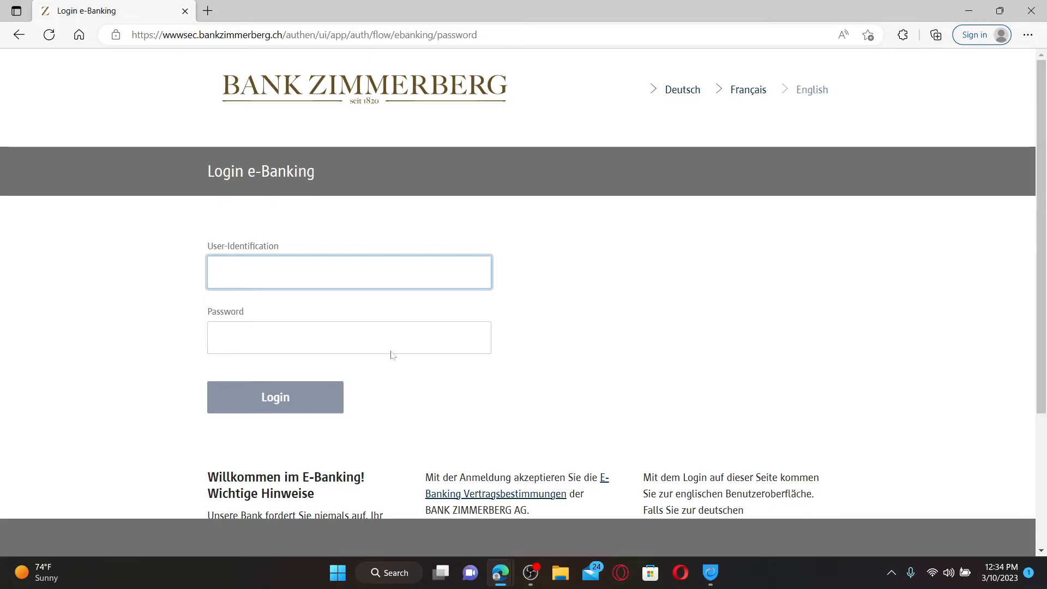
{"action": "type", "text": "r"}
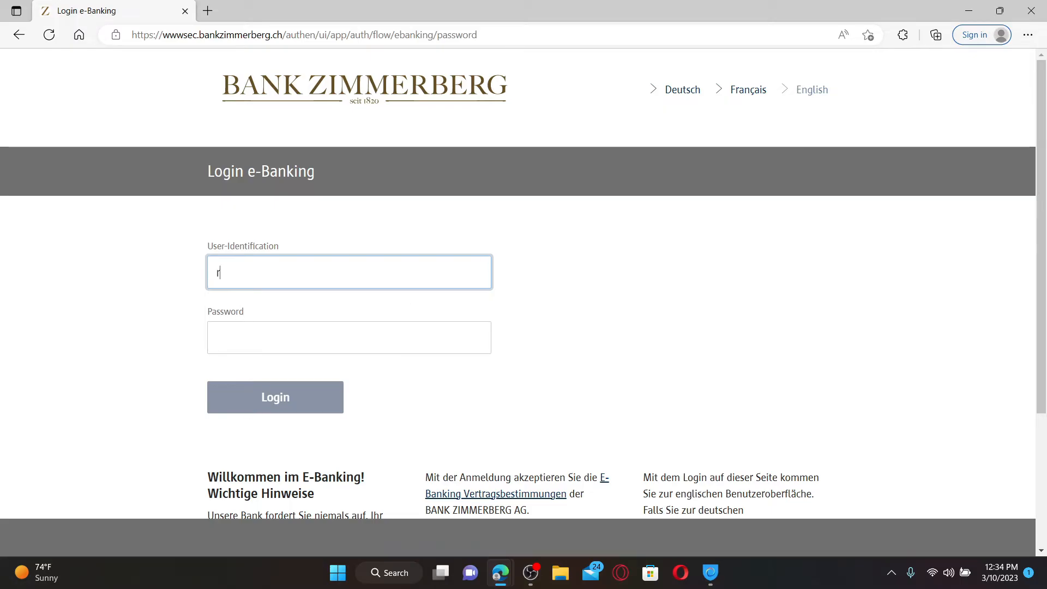